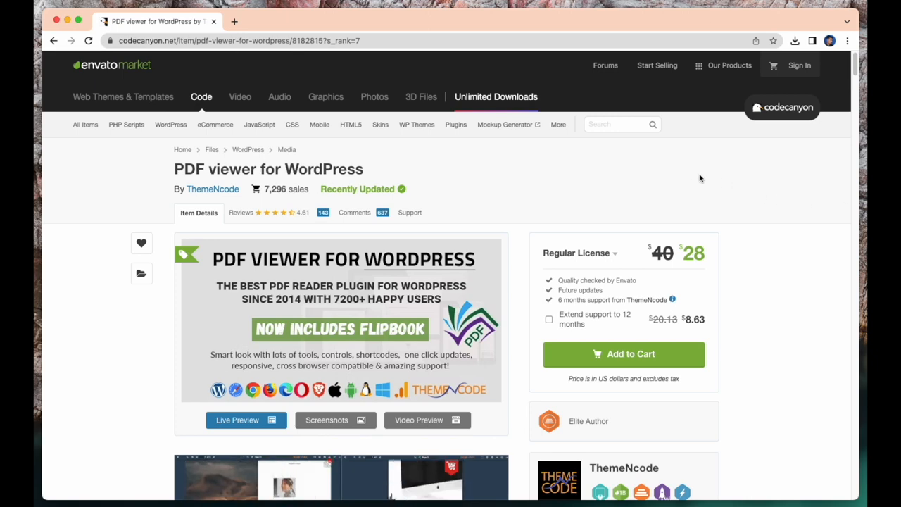
# Scroll the CodeCanyon item page and open the PDF viewer's live preview.
pyautogui.scroll(-3)
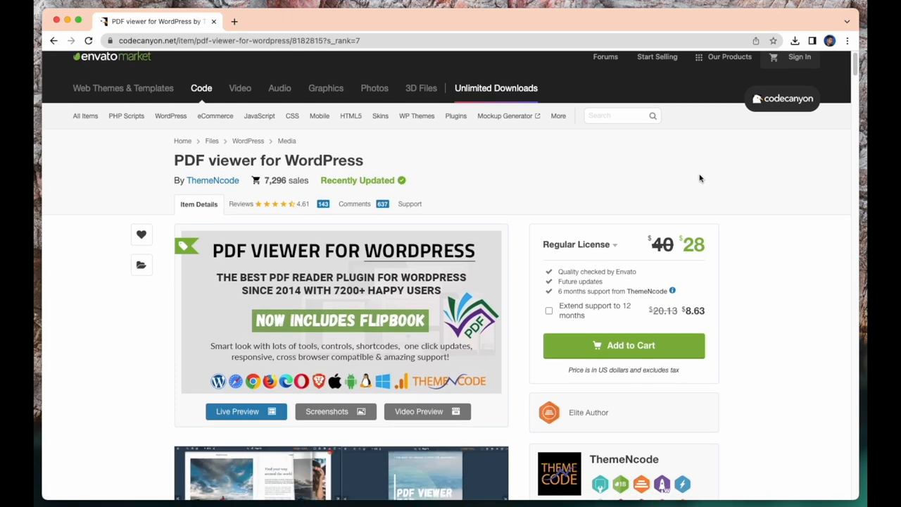
pyautogui.scroll(-3)
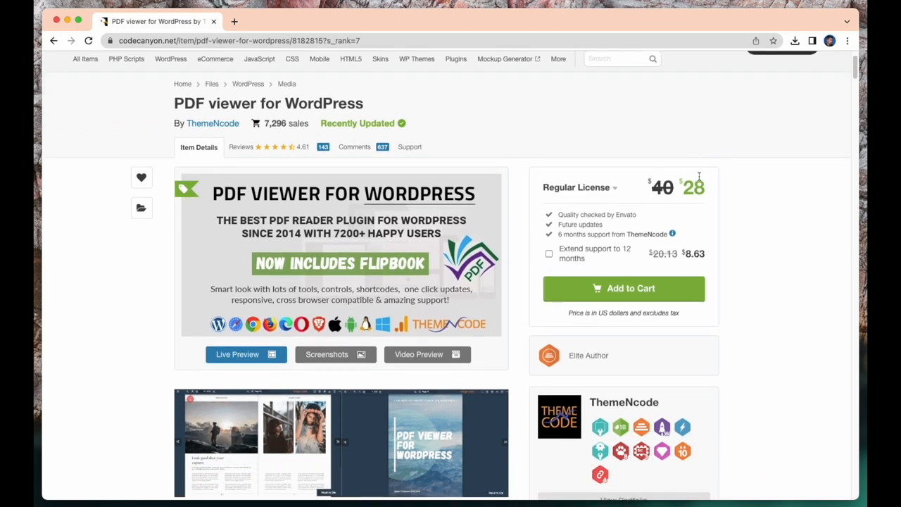
pyautogui.scroll(-3)
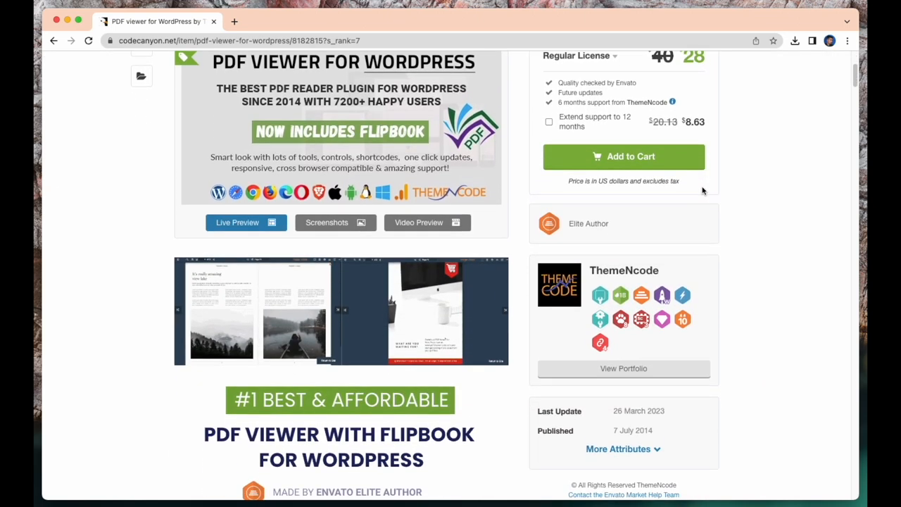
pyautogui.scroll(-3)
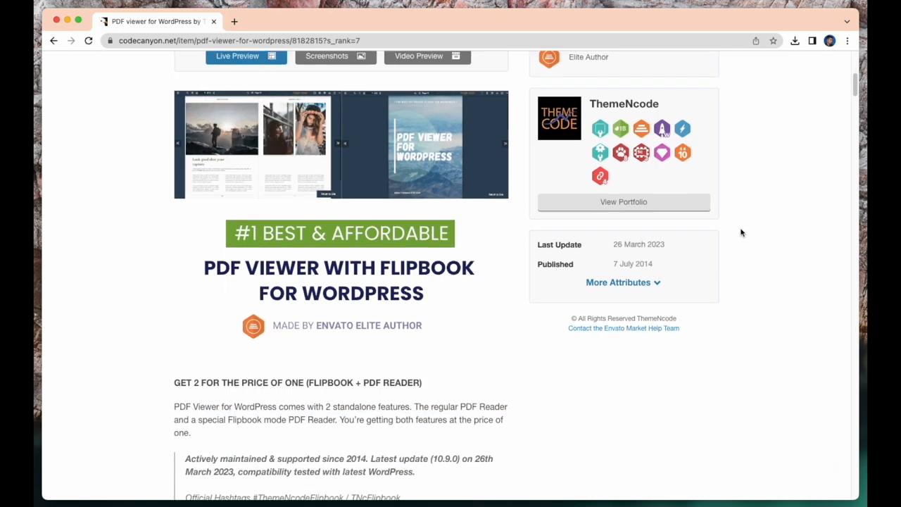
pyautogui.scroll(-3)
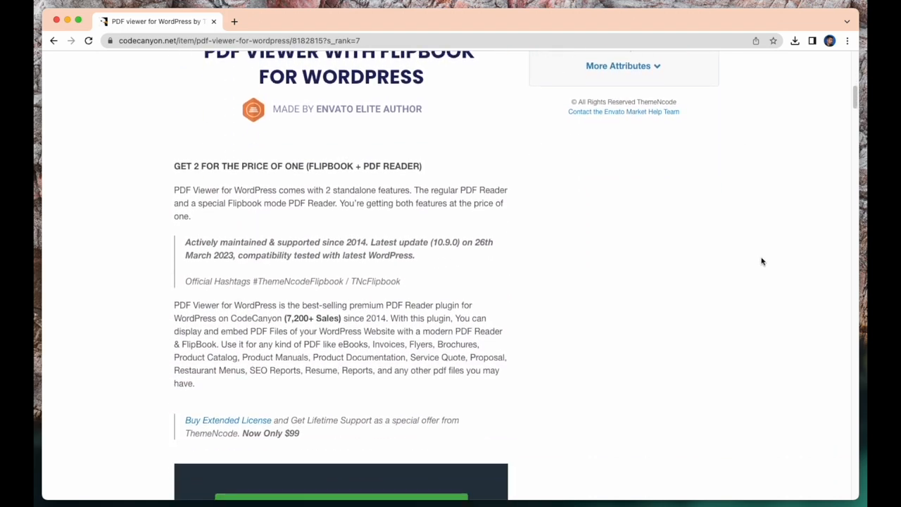
pyautogui.scroll(-3)
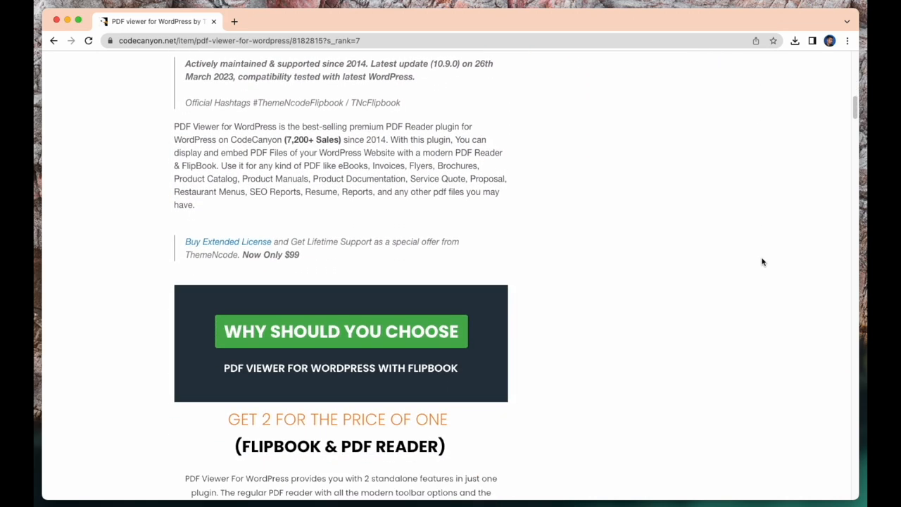
pyautogui.scroll(-3)
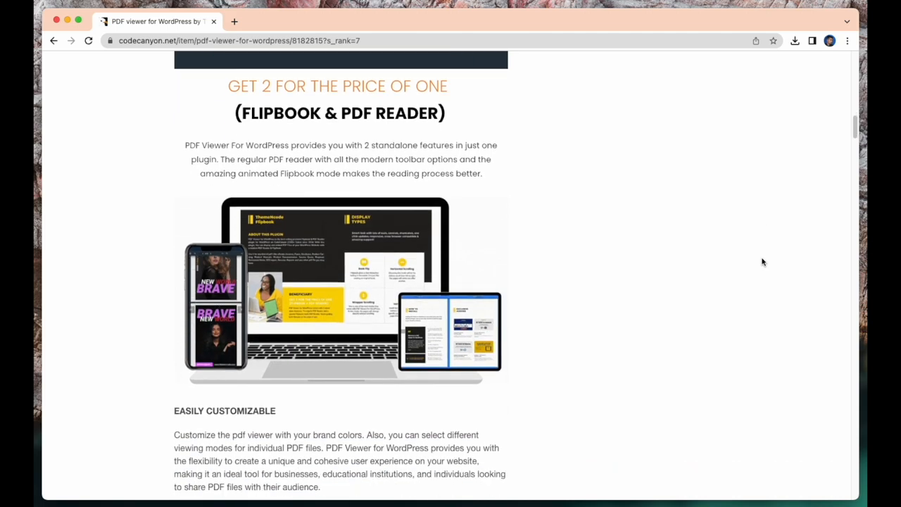
pyautogui.scroll(3)
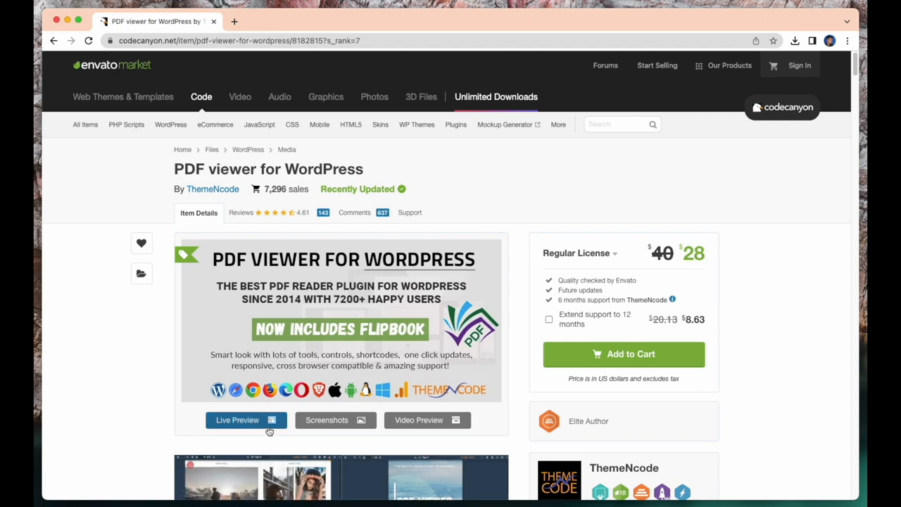
pyautogui.click(238, 420)
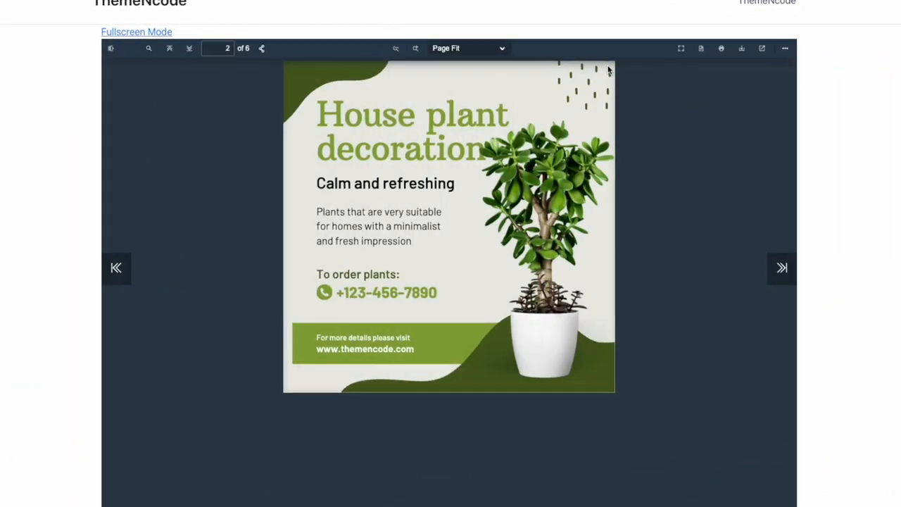
# Advance the house plant PDF to page 4, then switch zoom to automatic and page fit.
pyautogui.click(781, 267)
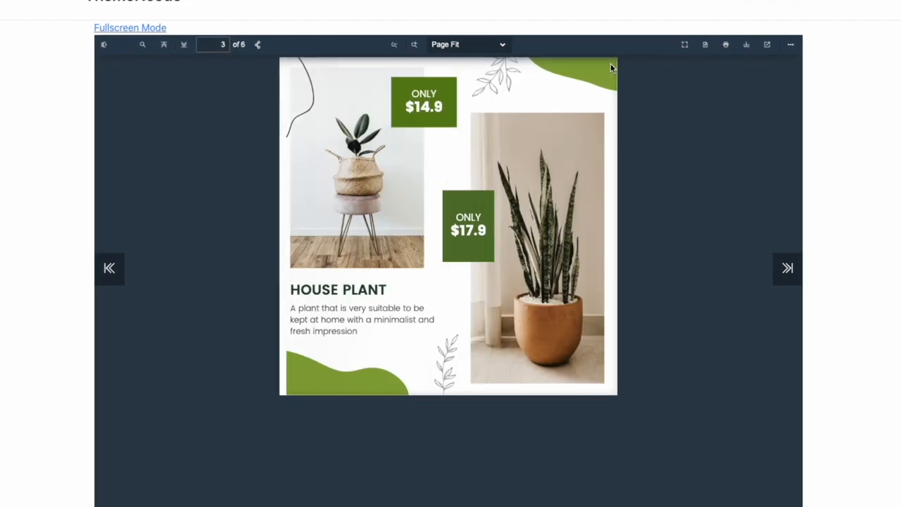
pyautogui.click(786, 268)
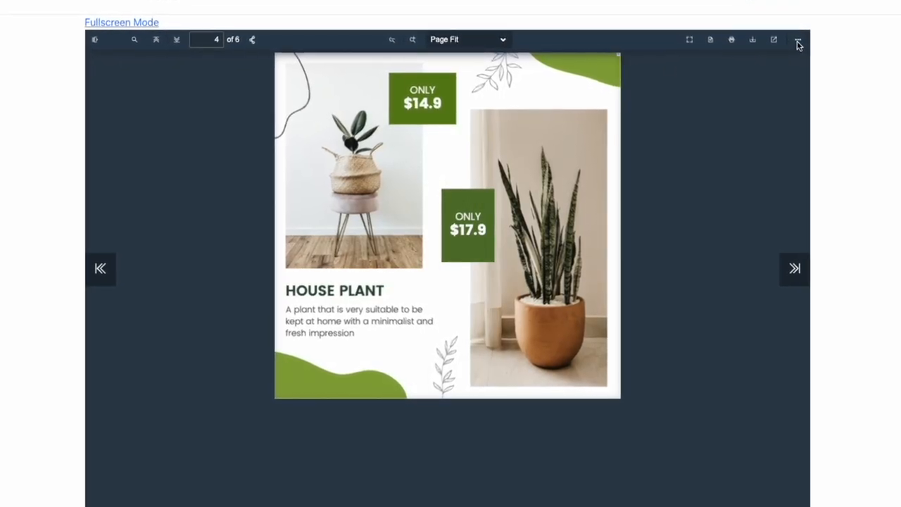
pyautogui.click(466, 39)
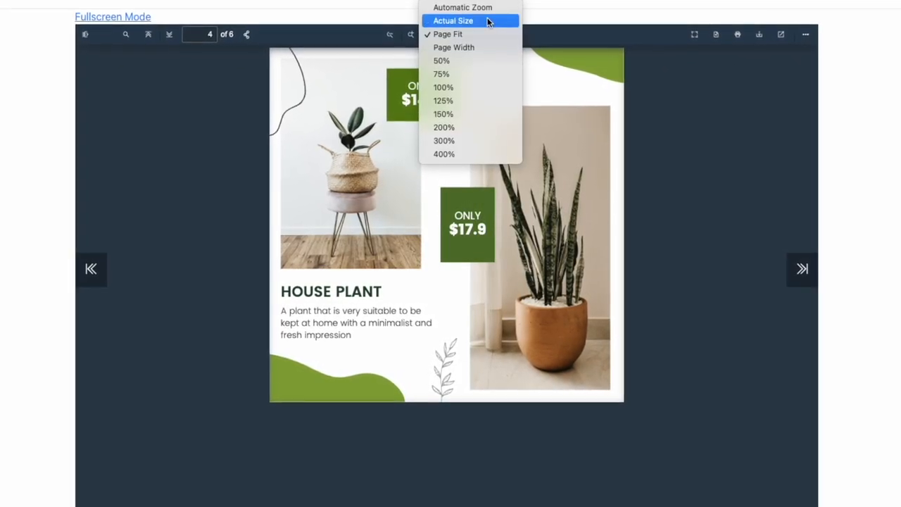
pyautogui.click(462, 7)
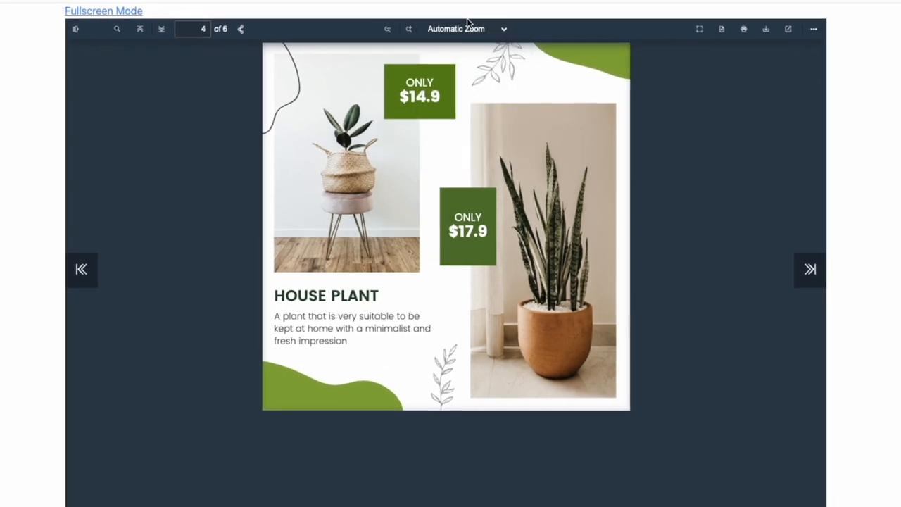
pyautogui.click(464, 28)
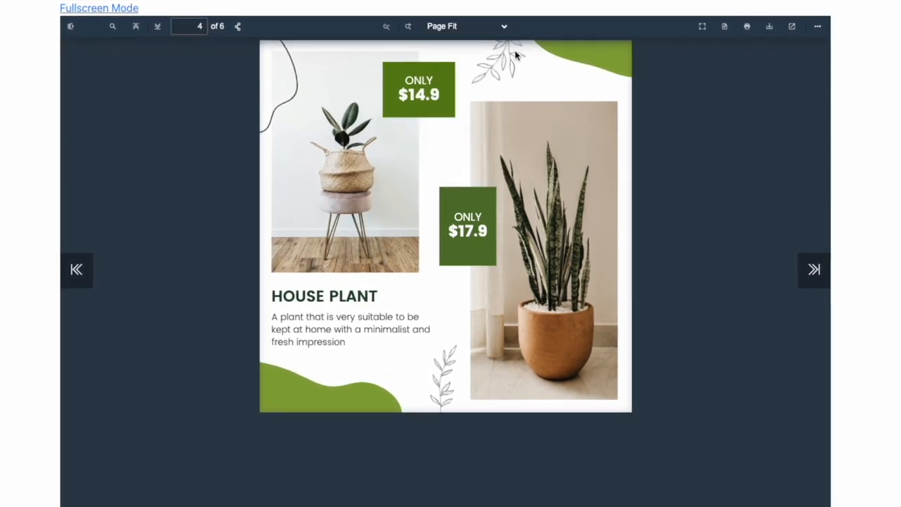
pyautogui.click(817, 26)
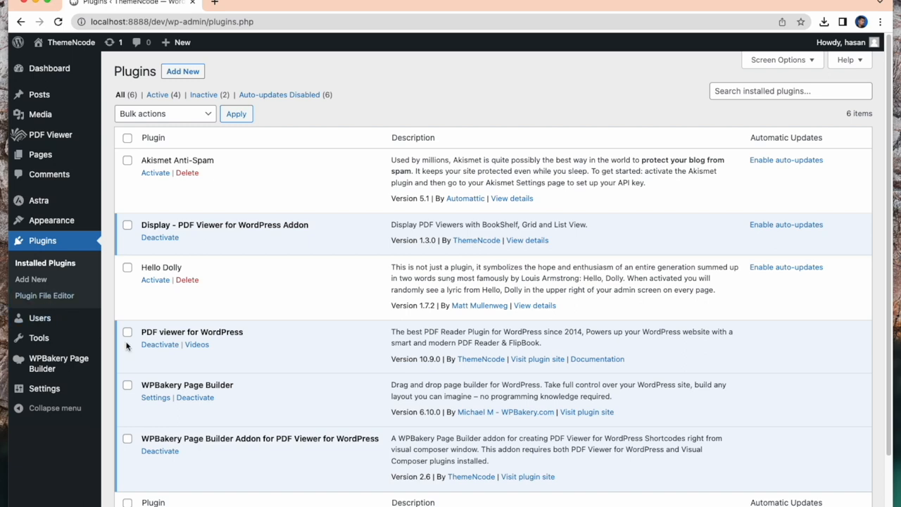
pyautogui.moveTo(228, 346)
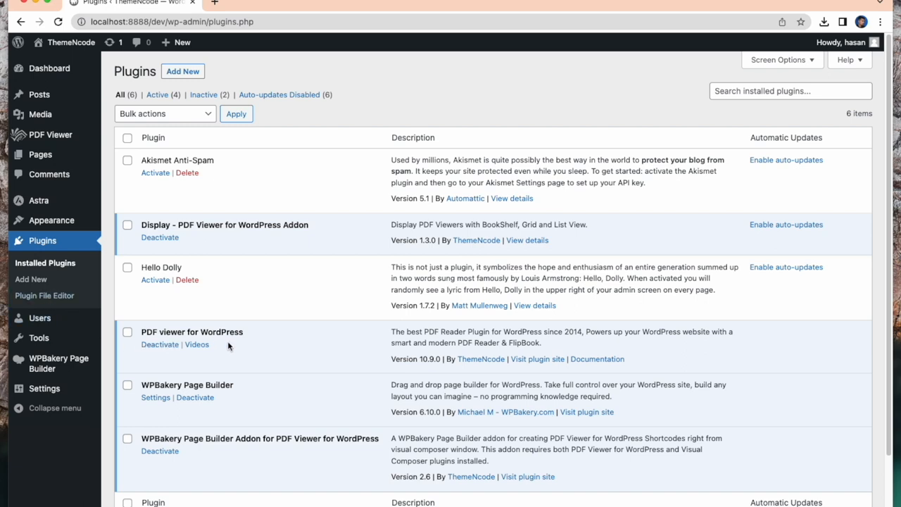
pyautogui.moveTo(287, 388)
pyautogui.write('houseplan')
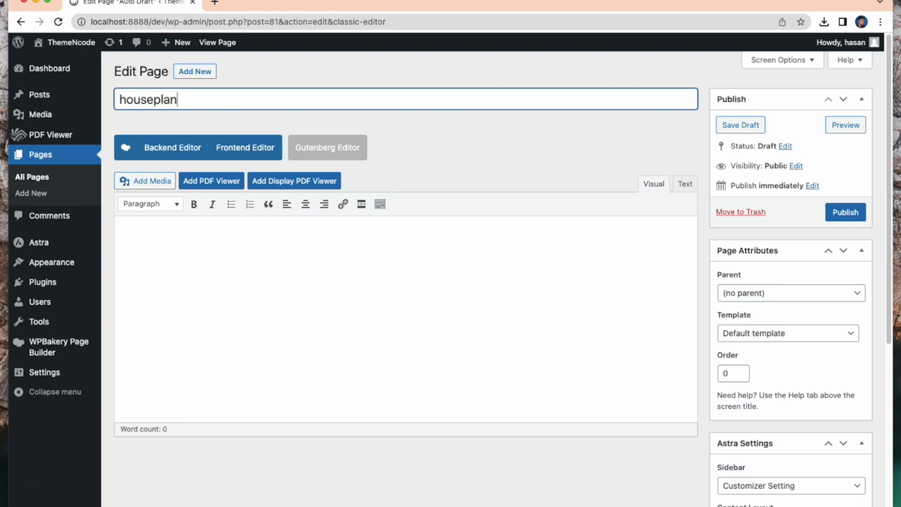
# Open the new 'houseplant' page in the WPBakery frontend editor, leaving the classic screen.
pyautogui.click(245, 147)
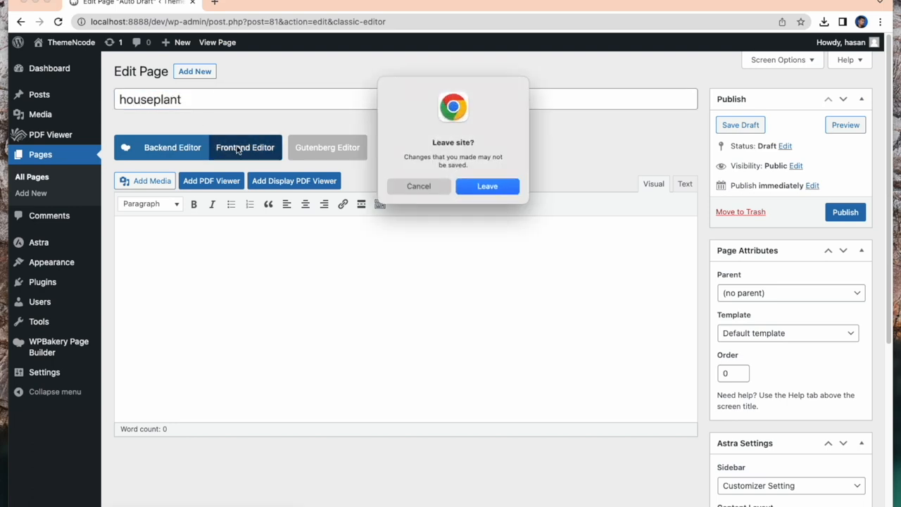
pyautogui.click(487, 185)
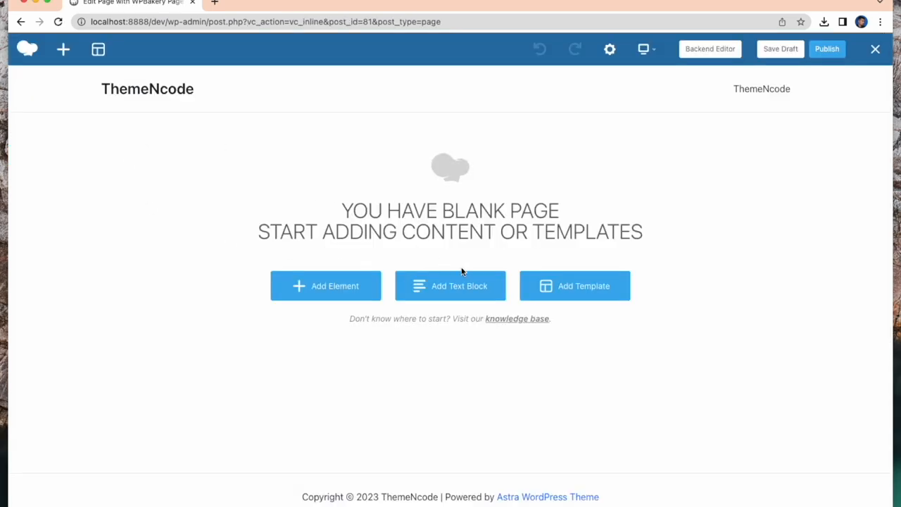
# Search elements for 'pdf' and insert a PDF Viewer Embed element.
pyautogui.click(325, 285)
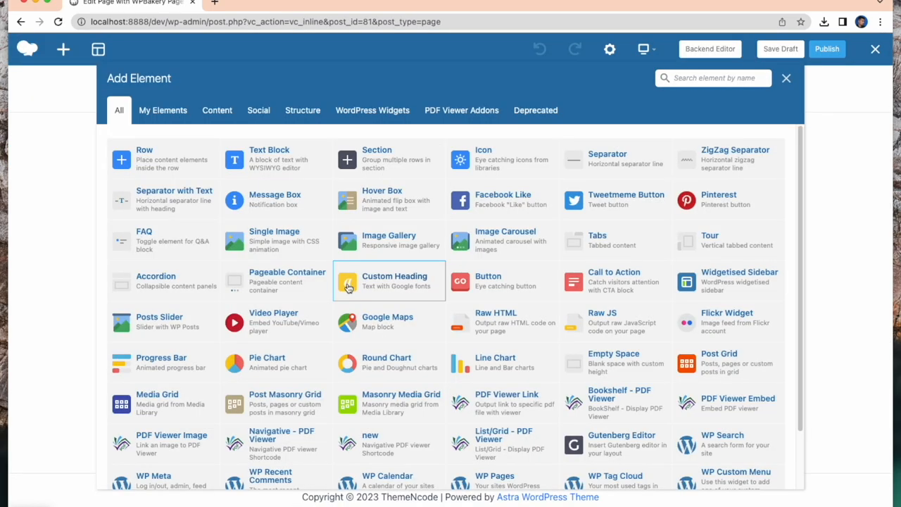
pyautogui.write('pdf')
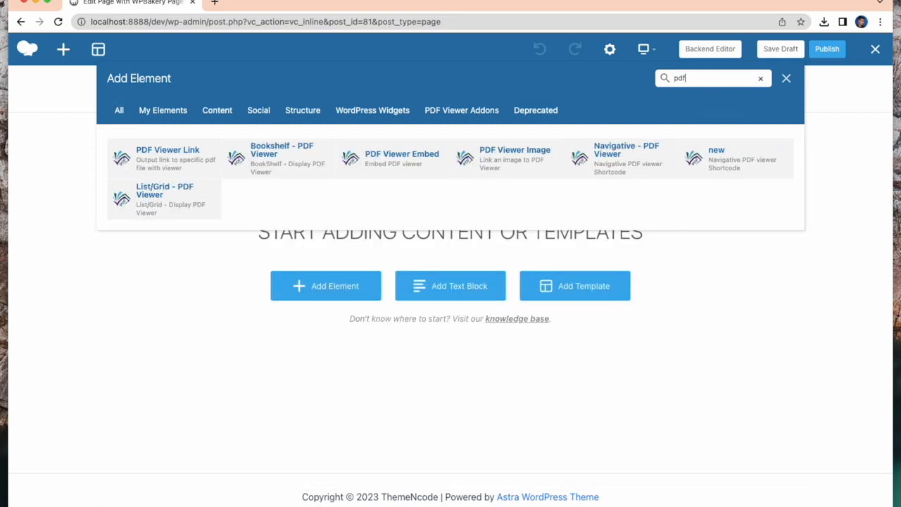
pyautogui.click(401, 153)
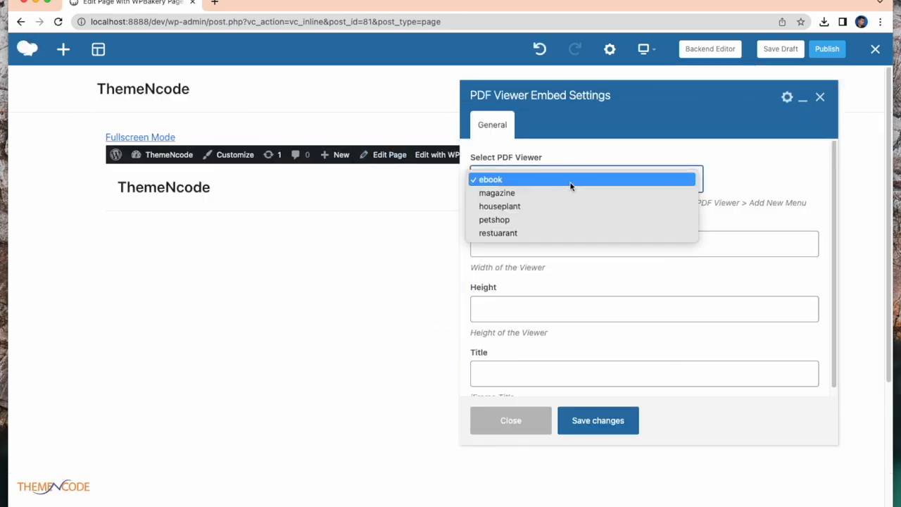
# Select the 'houseplant' PDF viewer for the embed, save, and close its settings.
pyautogui.click(490, 179)
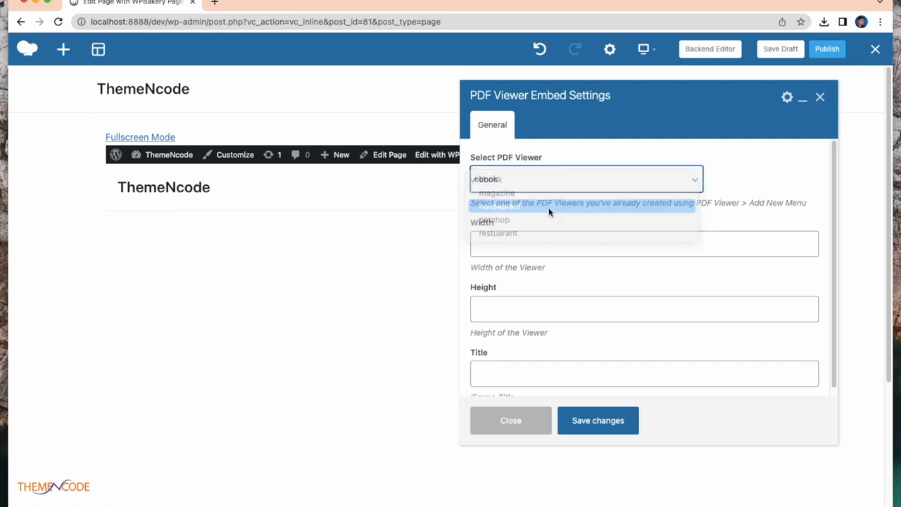
pyautogui.click(499, 206)
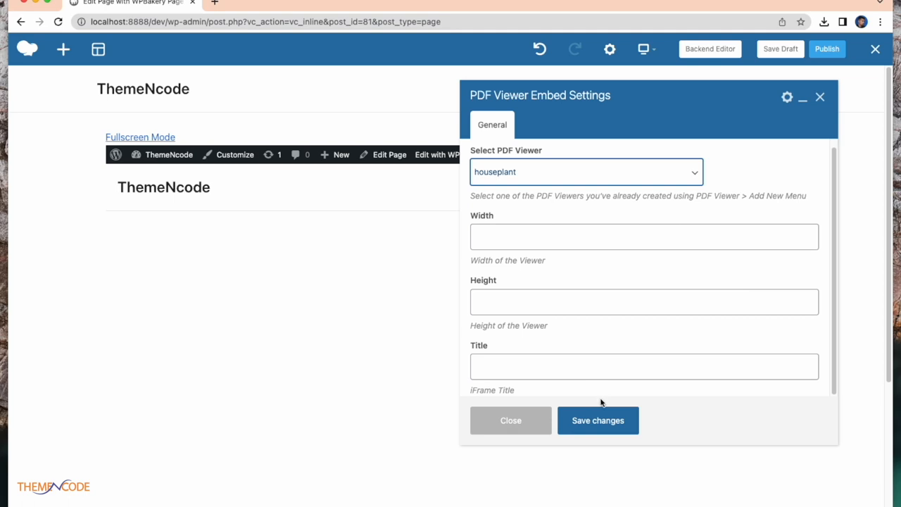
pyautogui.click(598, 420)
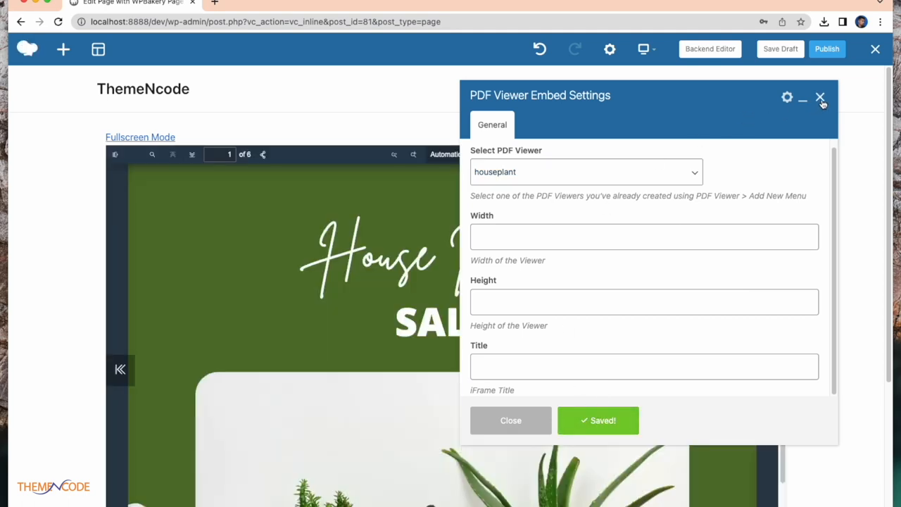
pyautogui.click(820, 96)
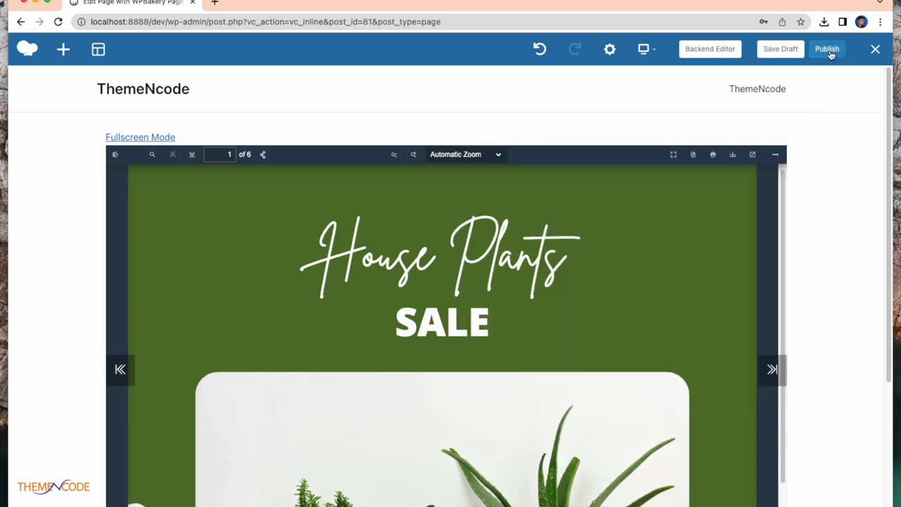
# Publish the houseplant page and scroll down to the embedded House Plants PDF.
pyautogui.click(826, 48)
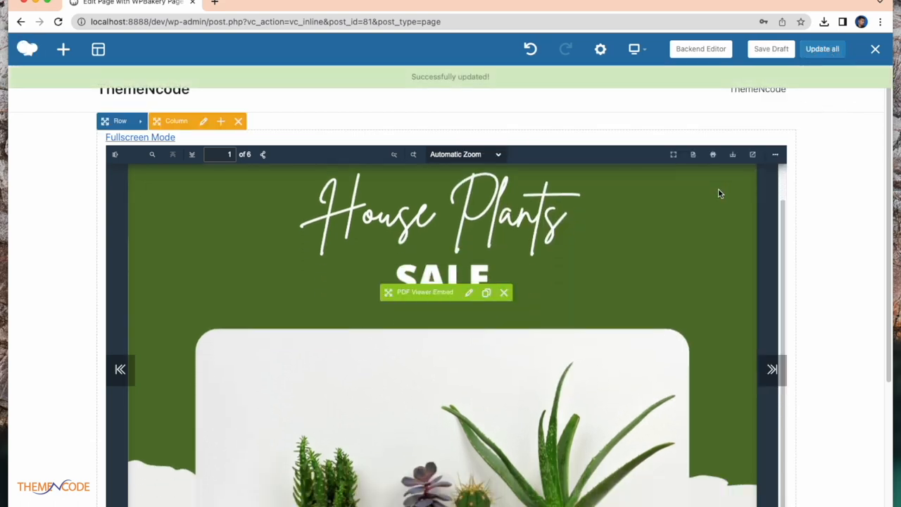
pyautogui.scroll(-3)
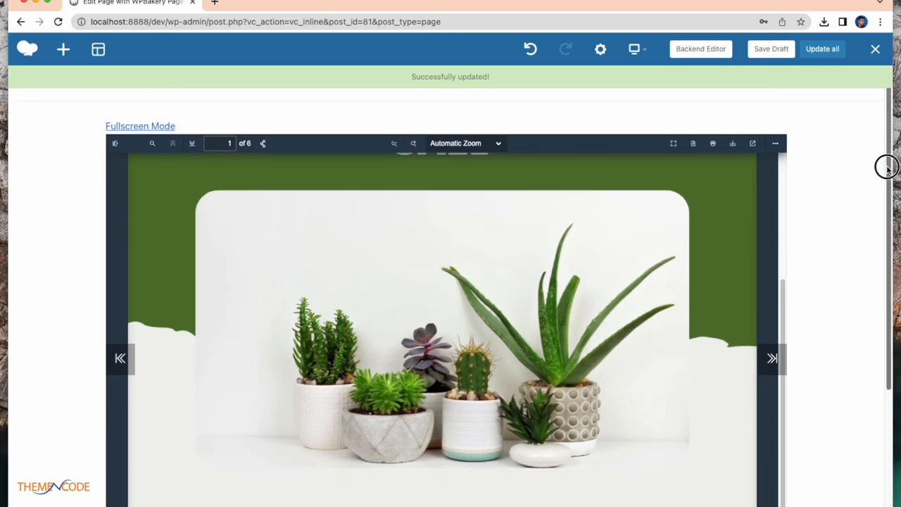
pyautogui.scroll(-3)
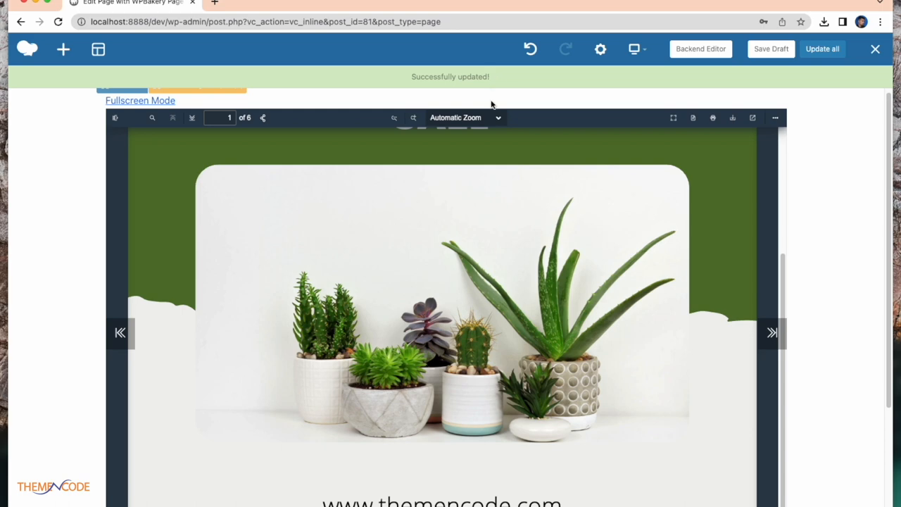
# Set the embedded viewer to Page Fit zoom and try its toolbar options.
pyautogui.click(465, 118)
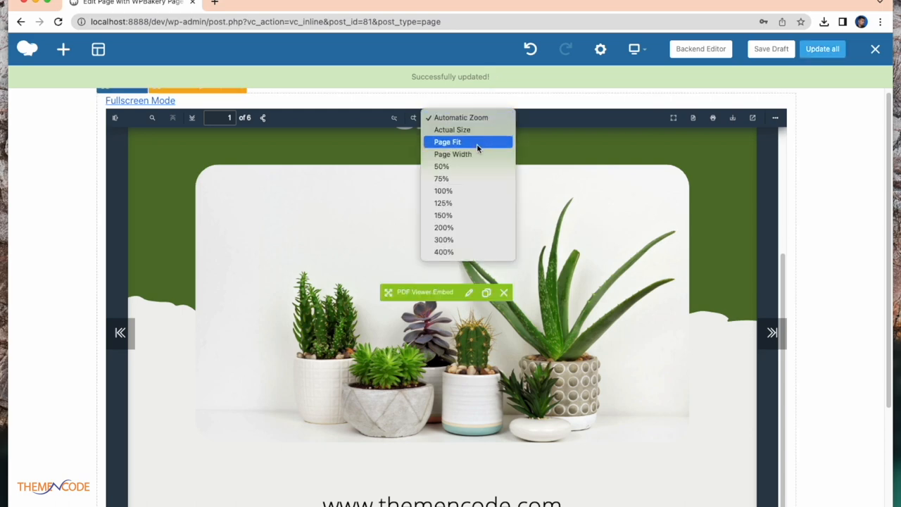
pyautogui.click(447, 141)
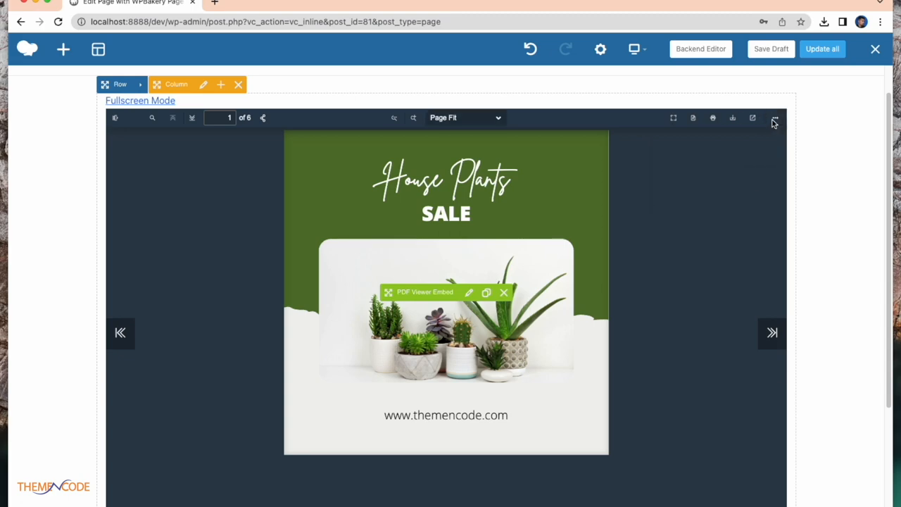
pyautogui.click(775, 117)
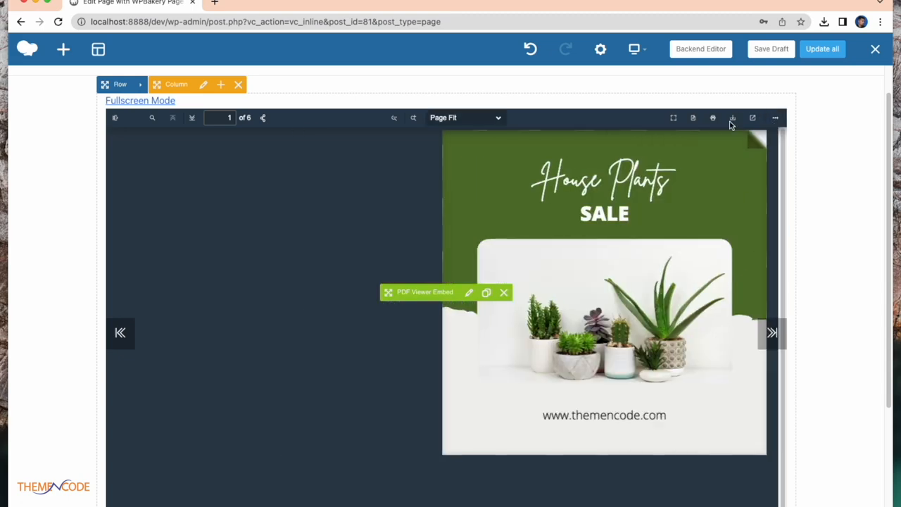
pyautogui.click(772, 332)
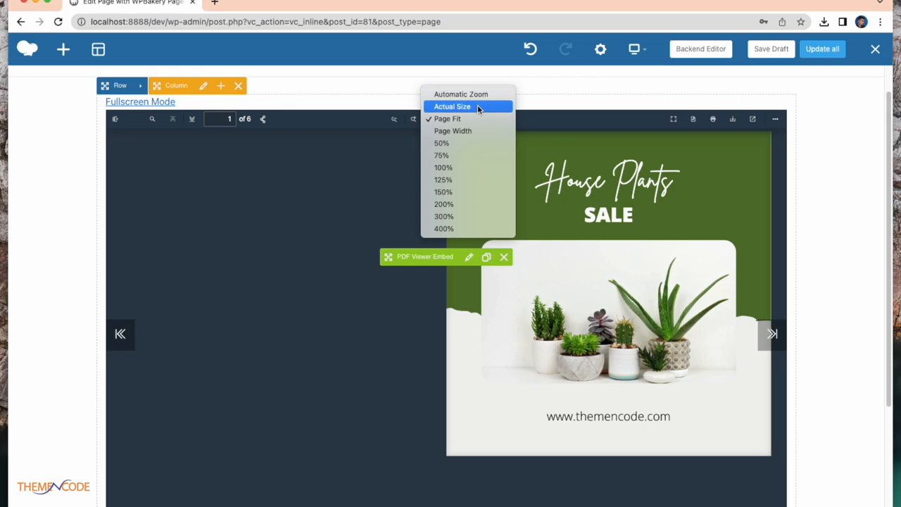
# Page through the PDF at actual size, page fit and automatic zoom, ending on page 5.
pyautogui.click(452, 106)
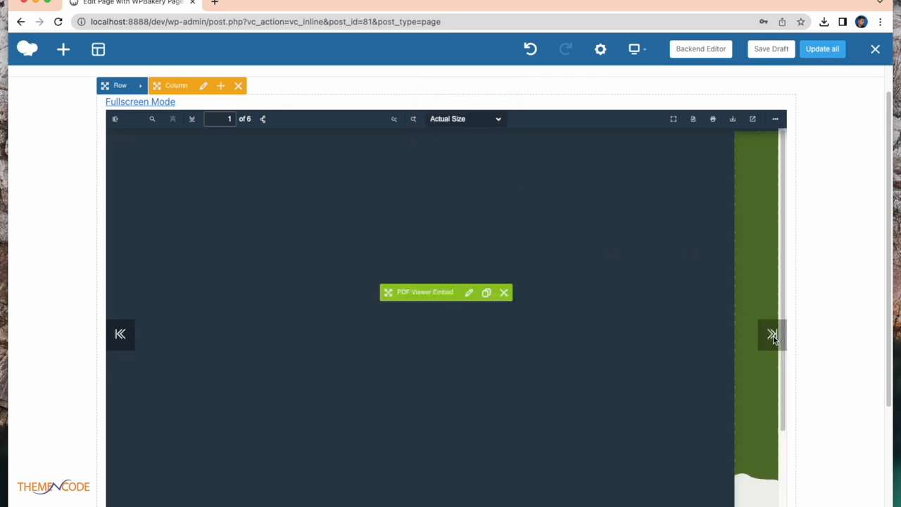
pyautogui.click(772, 334)
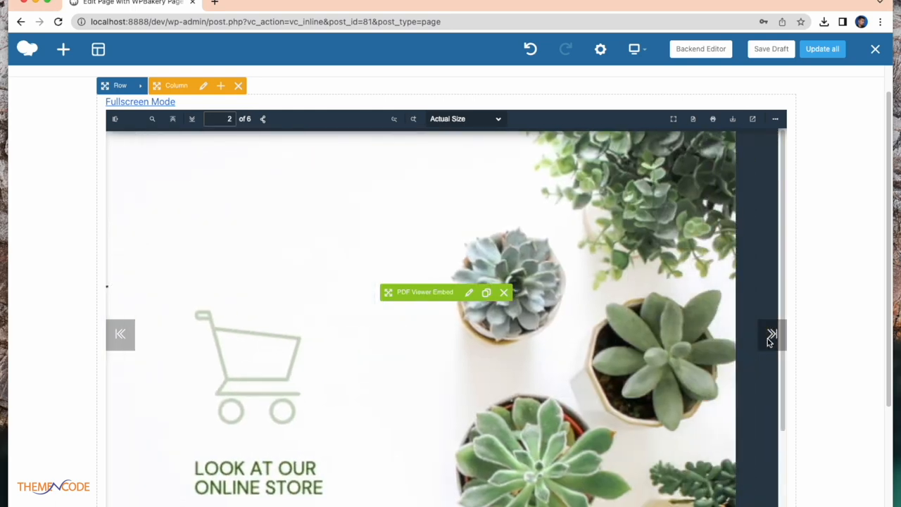
pyautogui.click(772, 333)
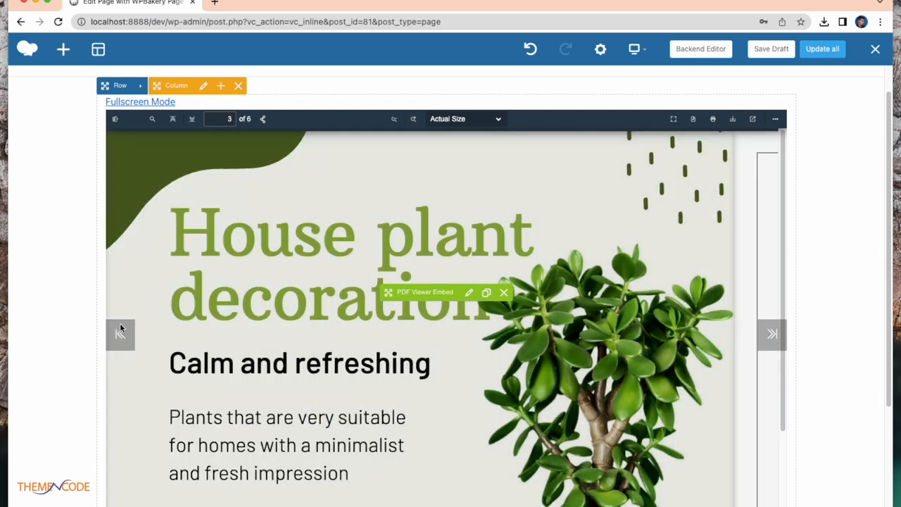
pyautogui.click(464, 118)
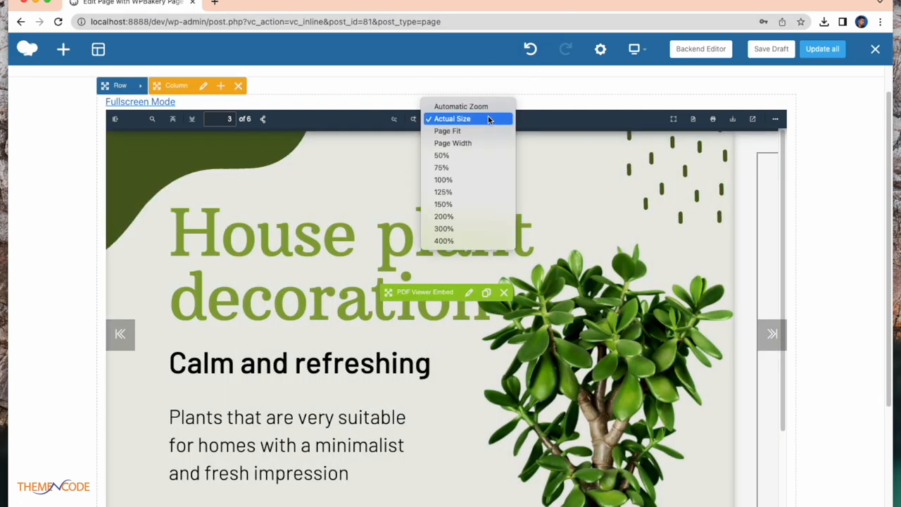
pyautogui.click(448, 131)
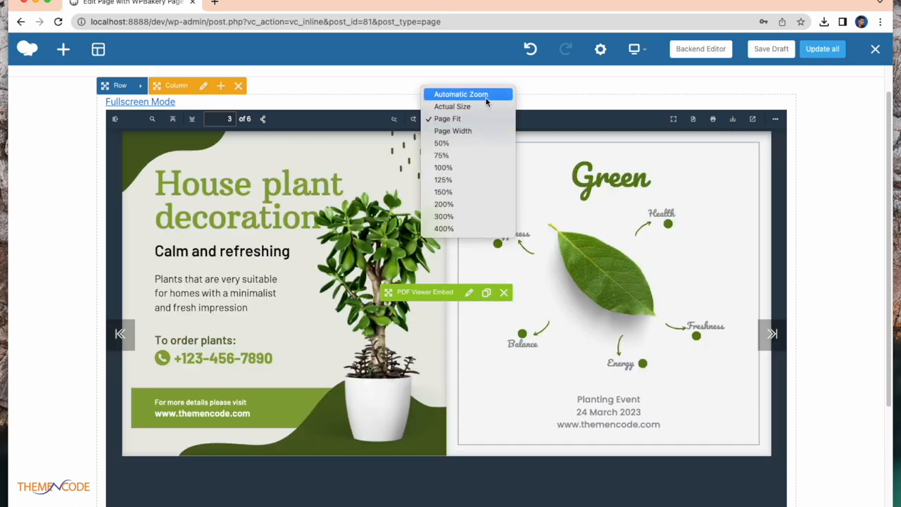
pyautogui.click(461, 93)
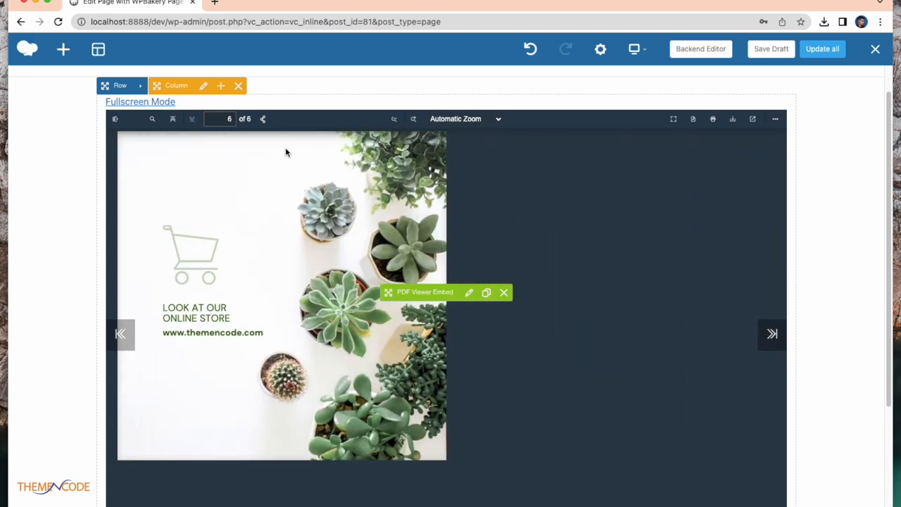
pyautogui.click(120, 334)
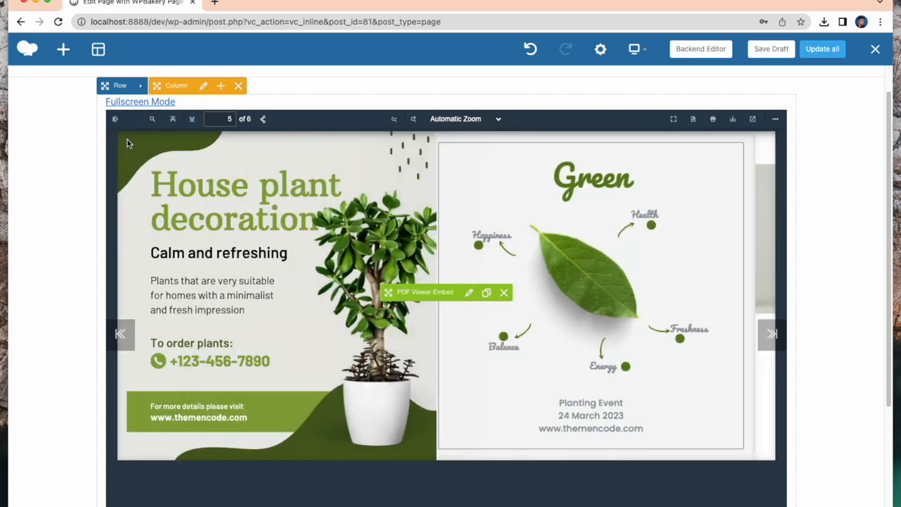